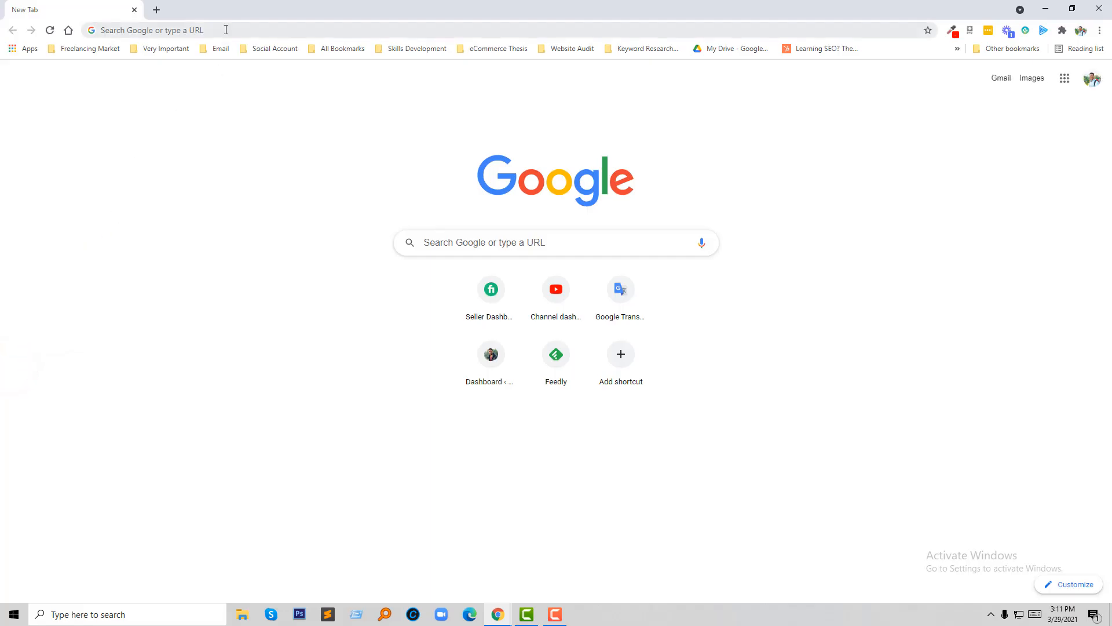
# Go to shopify.com and log in to the S.P.A.C Accessories store admin
pyautogui.click(149, 30)
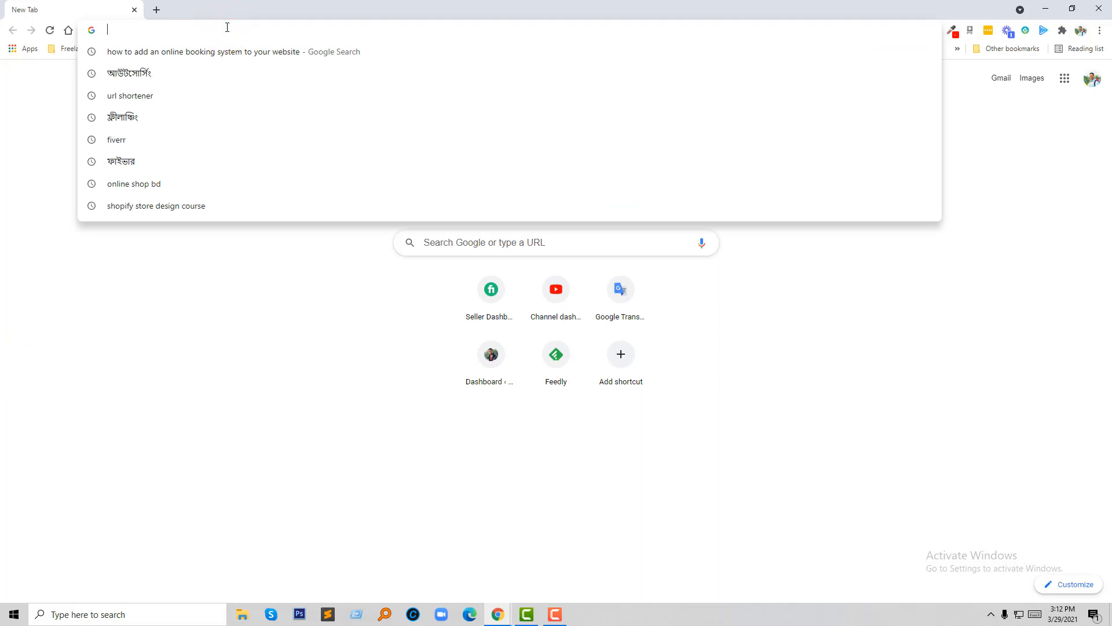
pyautogui.write('shopify.com')
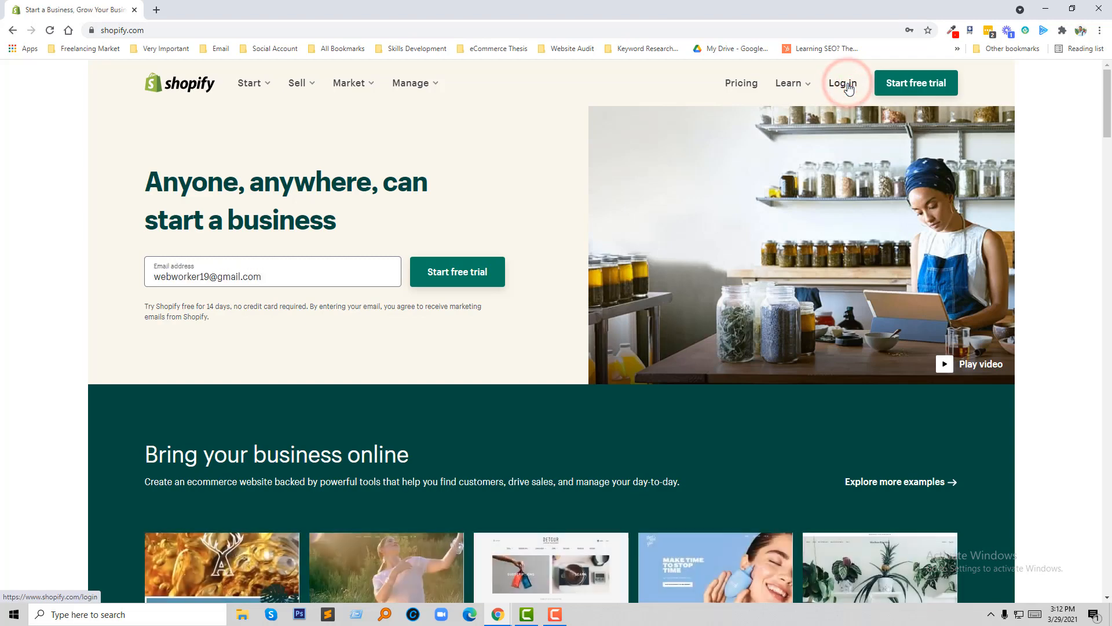
pyautogui.click(843, 83)
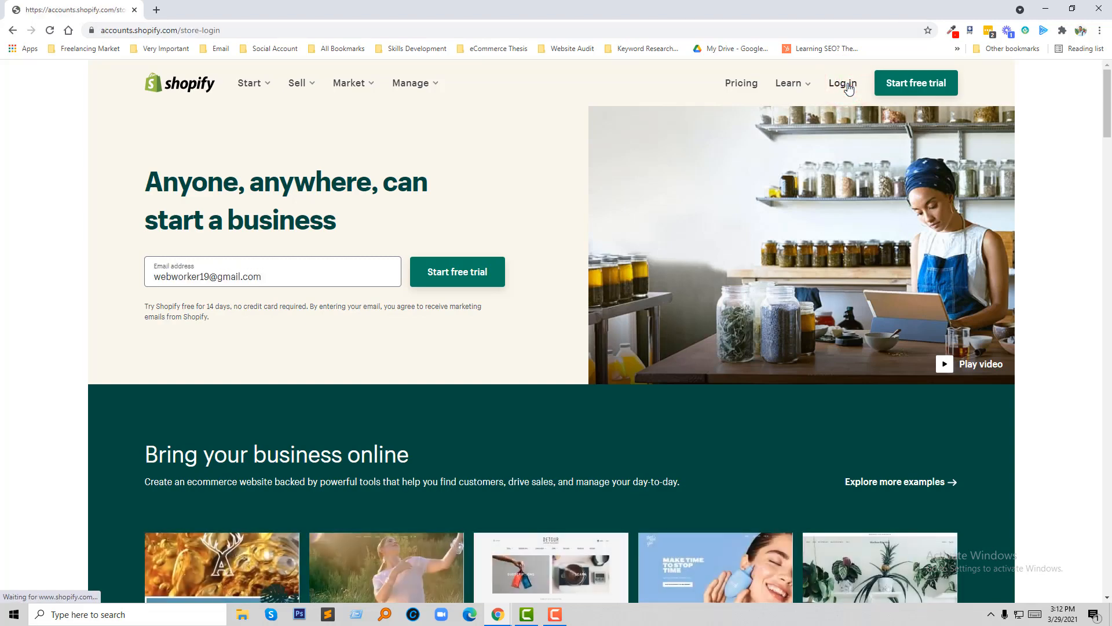
pyautogui.click(843, 83)
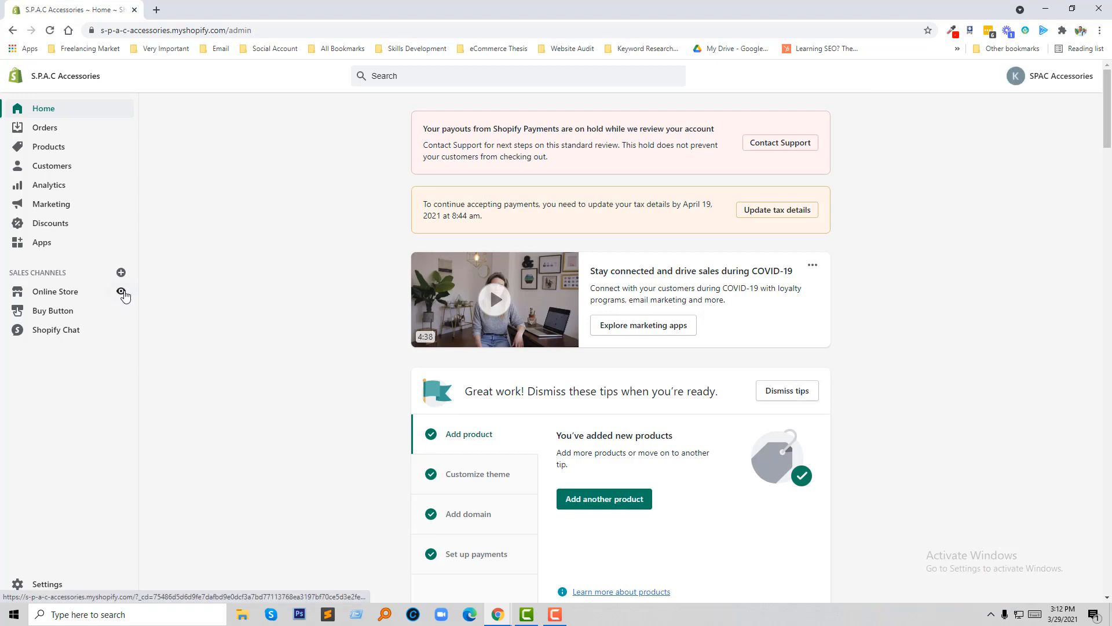
# View the live storefront's current footer in a new tab, then return to admin
pyautogui.click(123, 291)
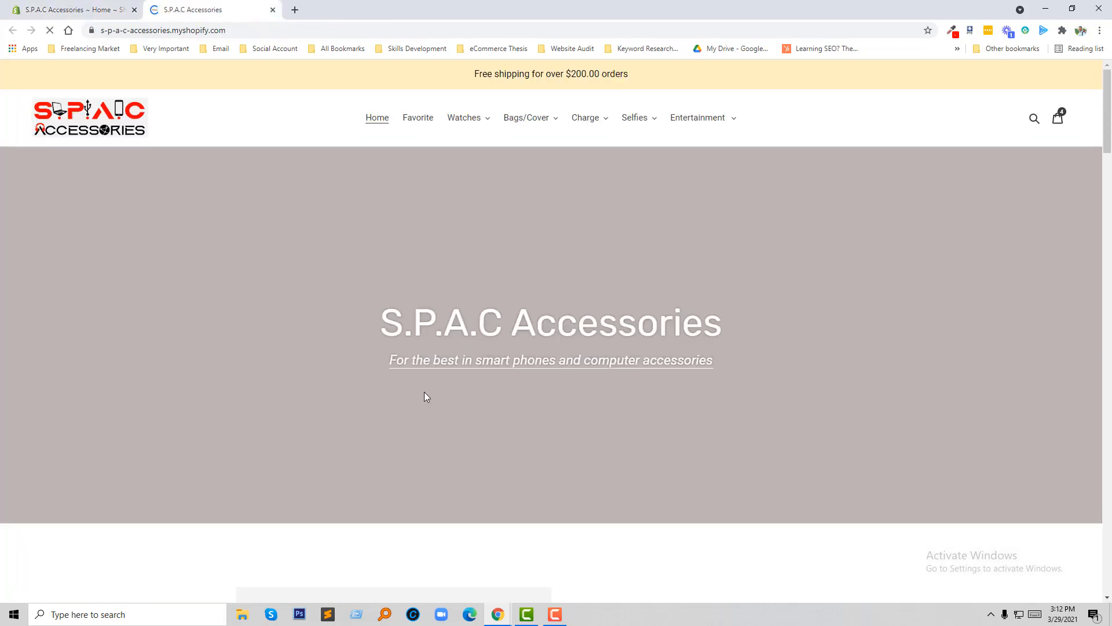
pyautogui.scroll(-3)
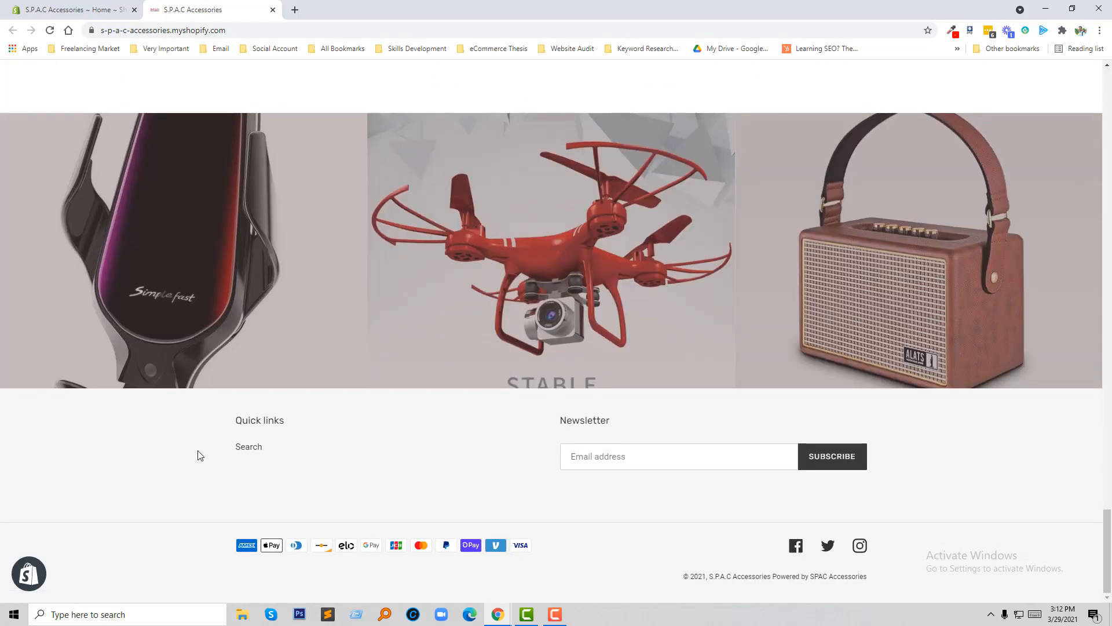
pyautogui.moveTo(528, 447)
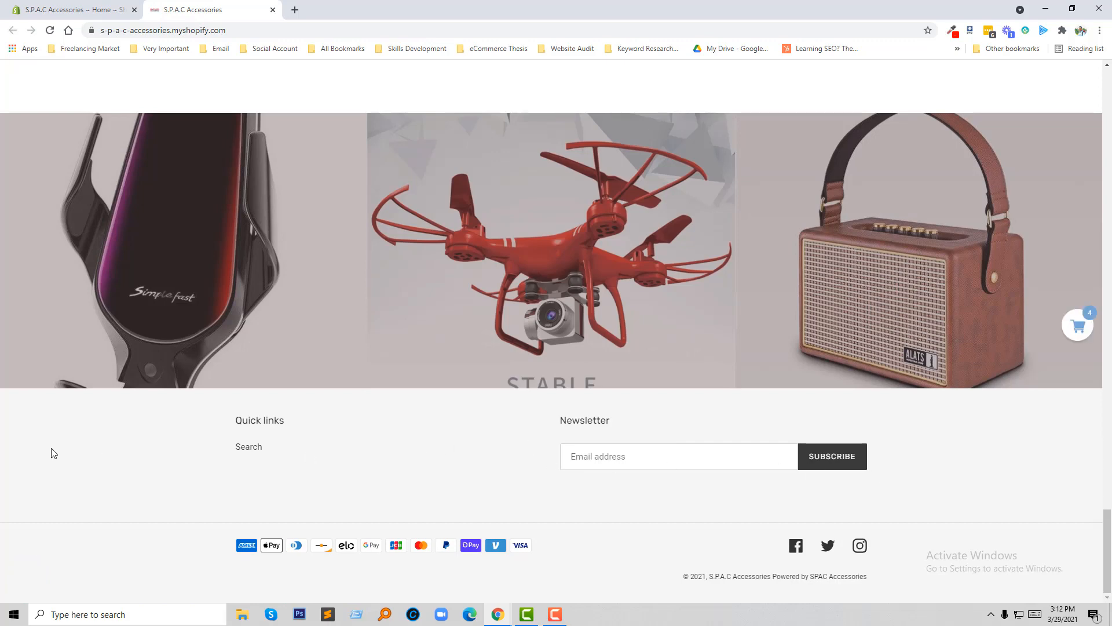
pyautogui.moveTo(65, 442)
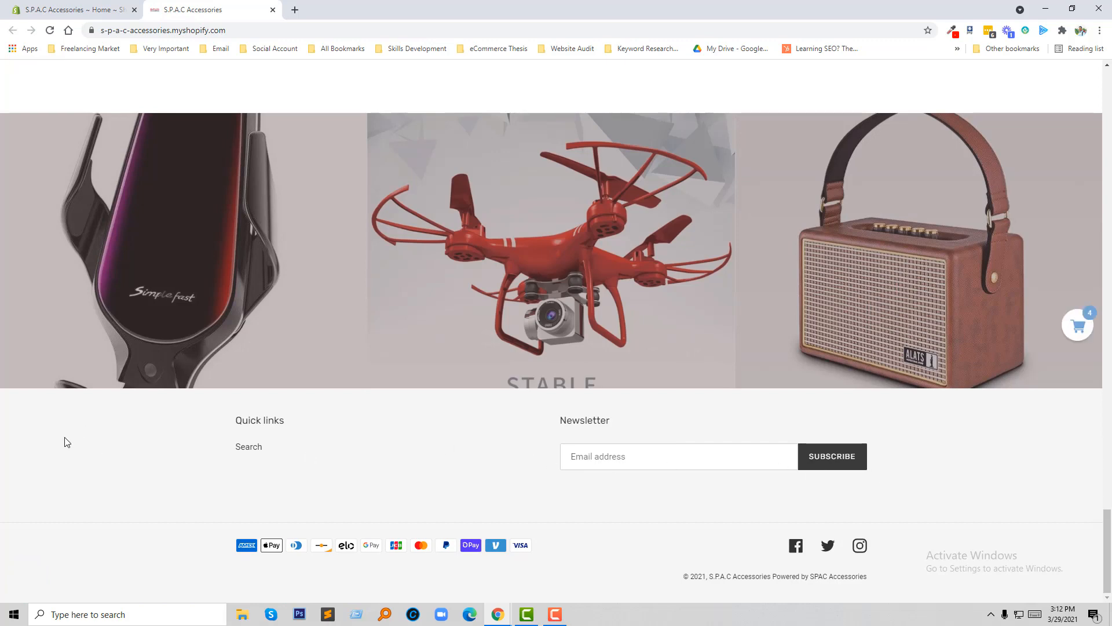
pyautogui.click(71, 10)
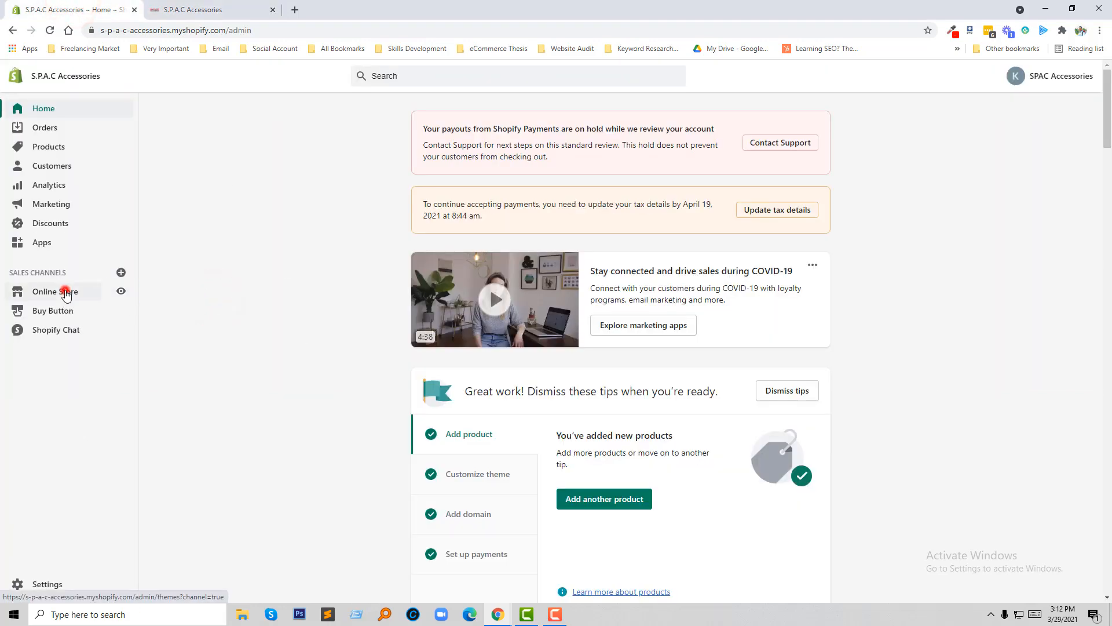
# Open Online Store themes and start customizing the live Debut theme
pyautogui.click(55, 291)
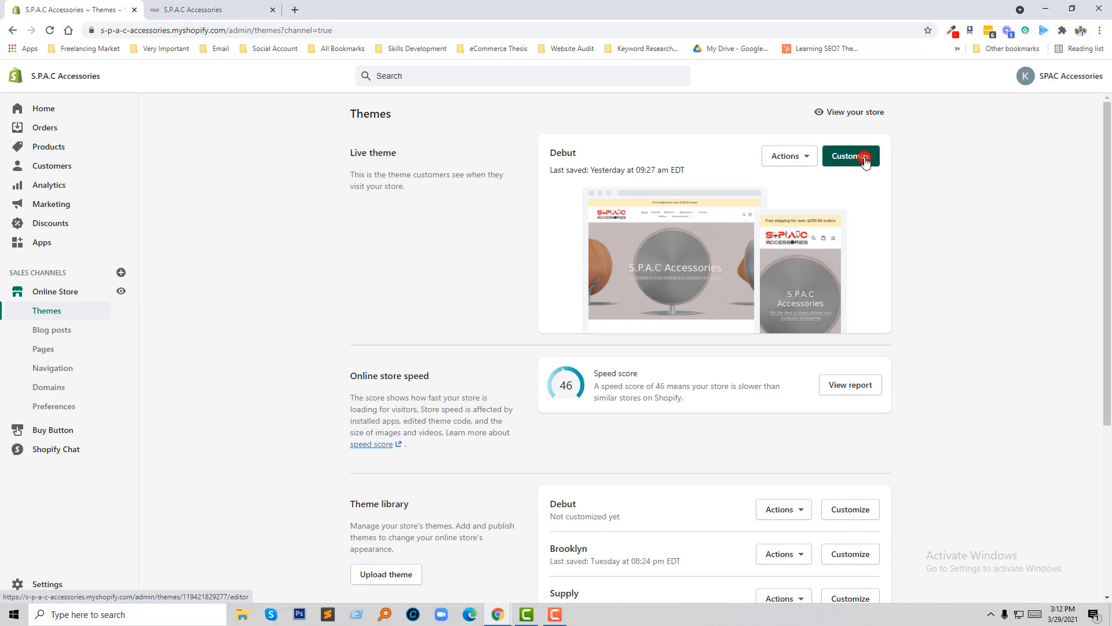
pyautogui.click(850, 155)
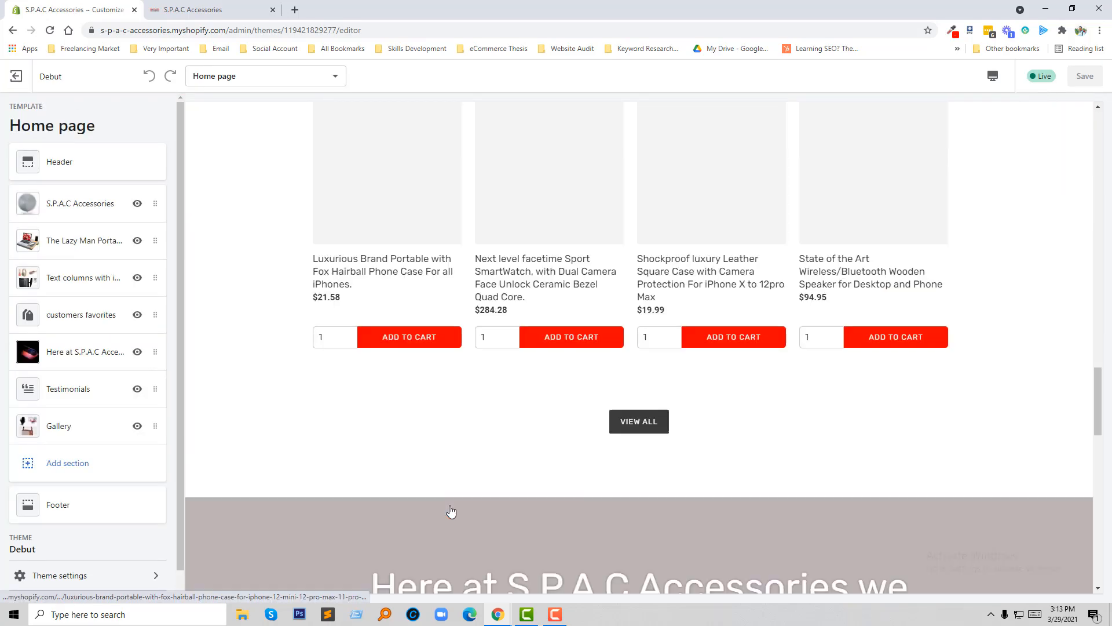
# Scroll the preview down and open the Footer section settings in the sidebar
pyautogui.scroll(-3)
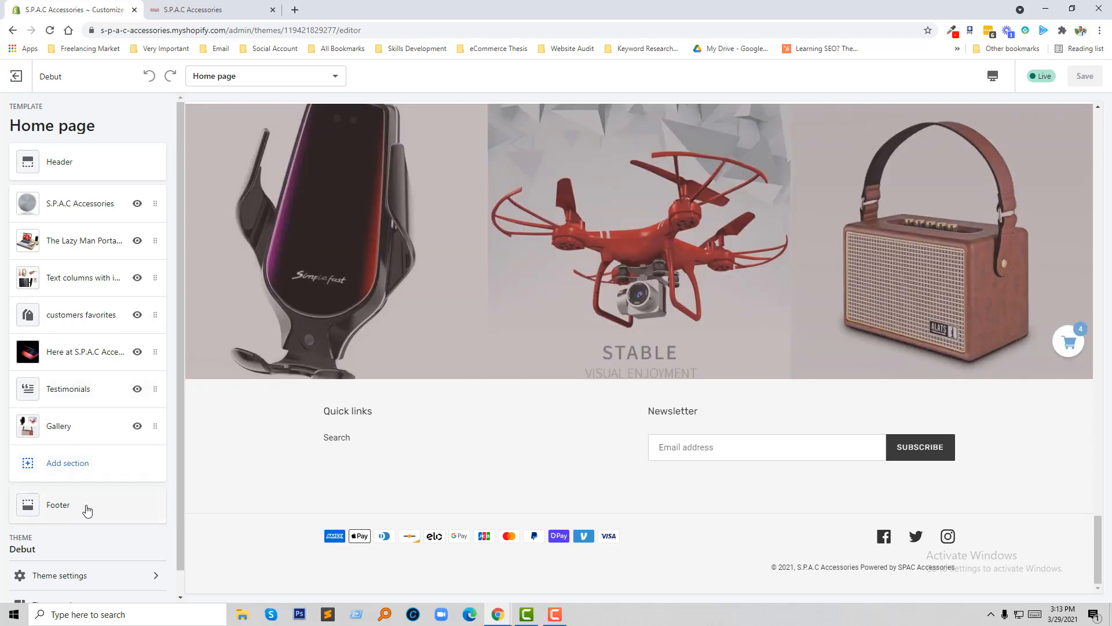
pyautogui.click(58, 504)
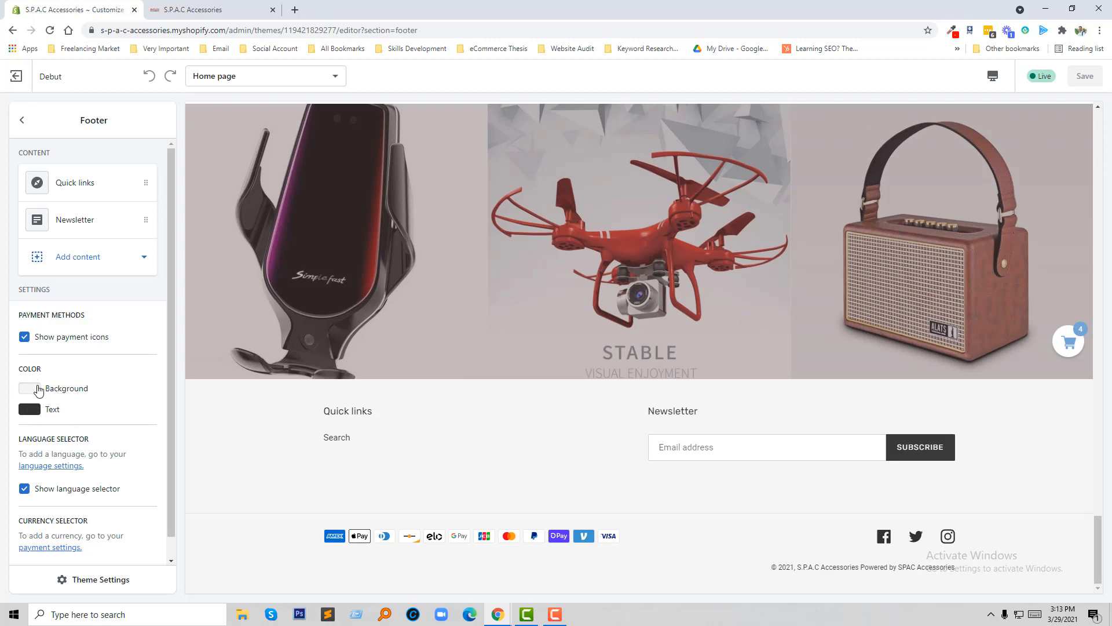
# Try grey, brown, light grey and blue footer backgrounds, ending on red
pyautogui.click(29, 388)
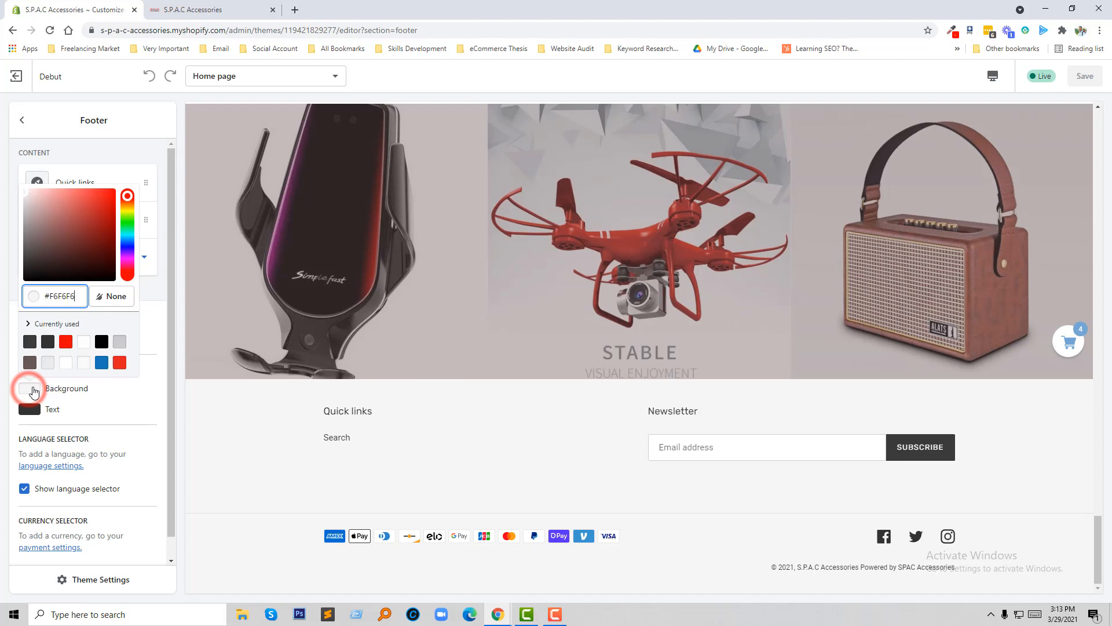
pyautogui.click(119, 341)
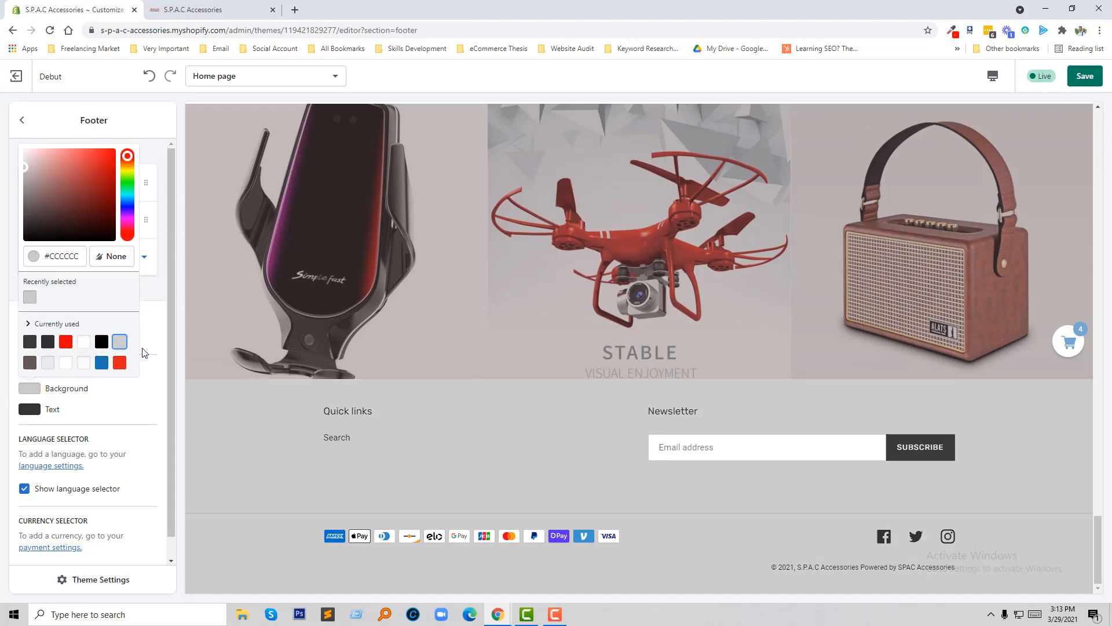
pyautogui.click(29, 362)
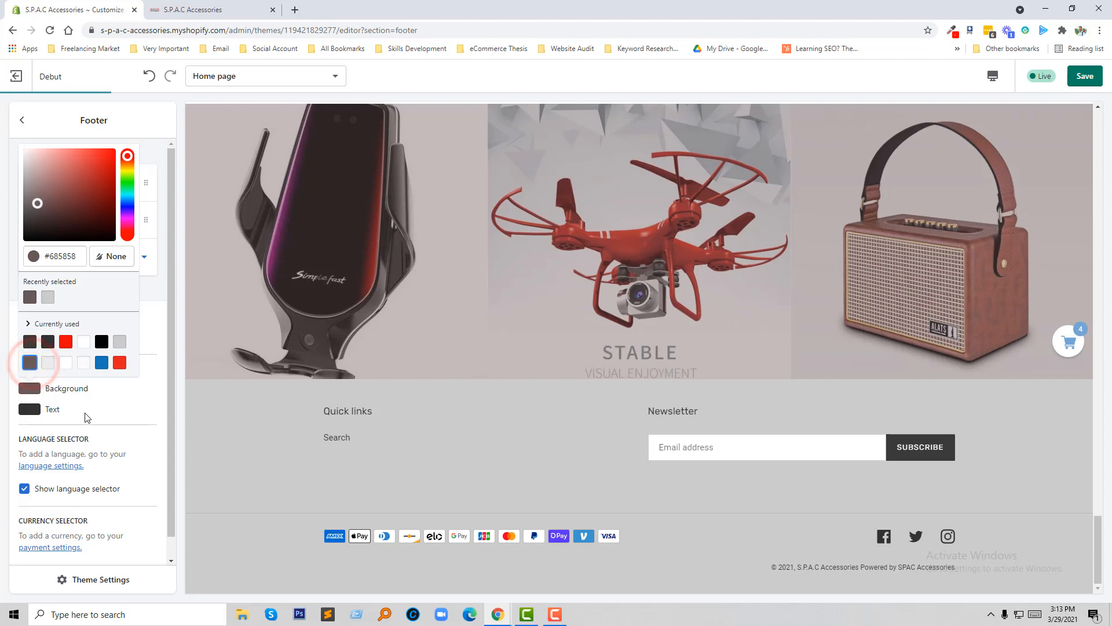
pyautogui.click(48, 363)
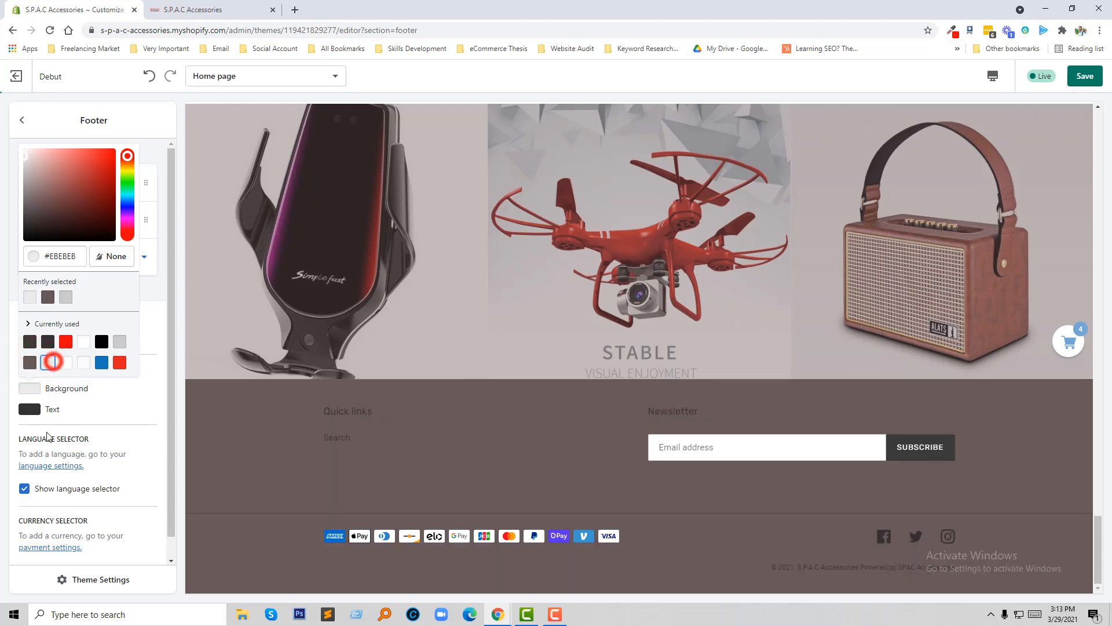
pyautogui.click(48, 361)
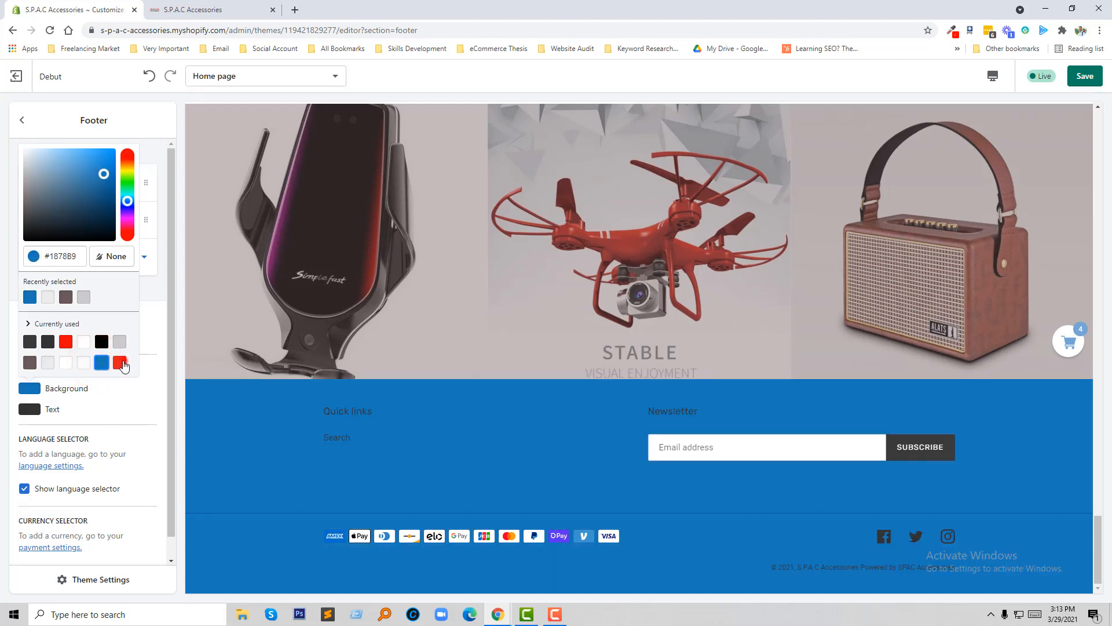
pyautogui.click(119, 363)
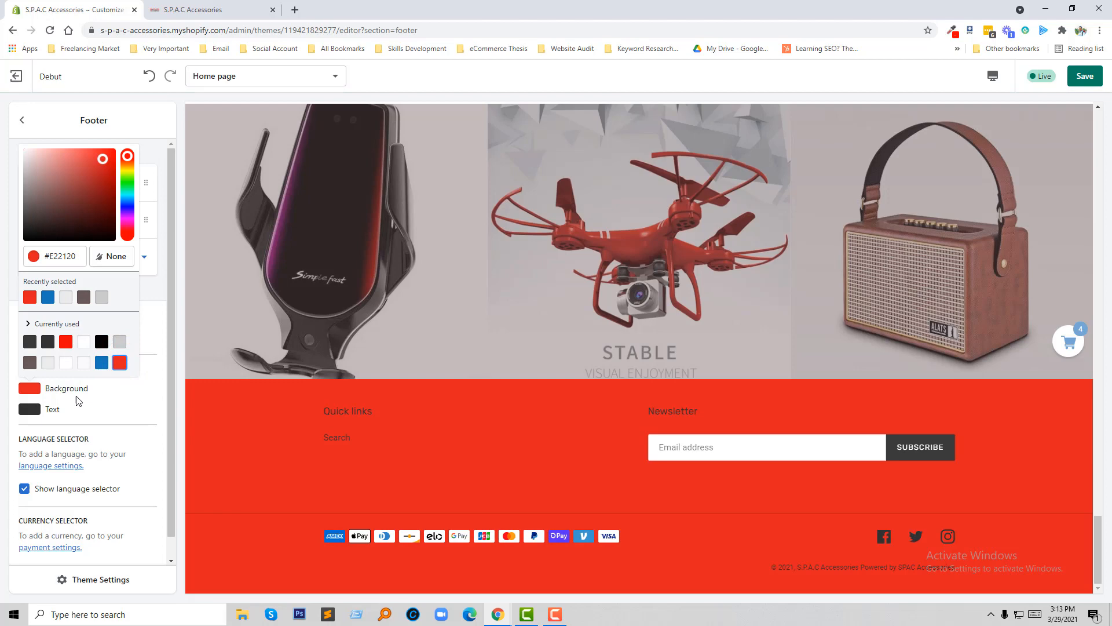
# Set footer text to white, then revert to off-white background with black text
pyautogui.click(83, 363)
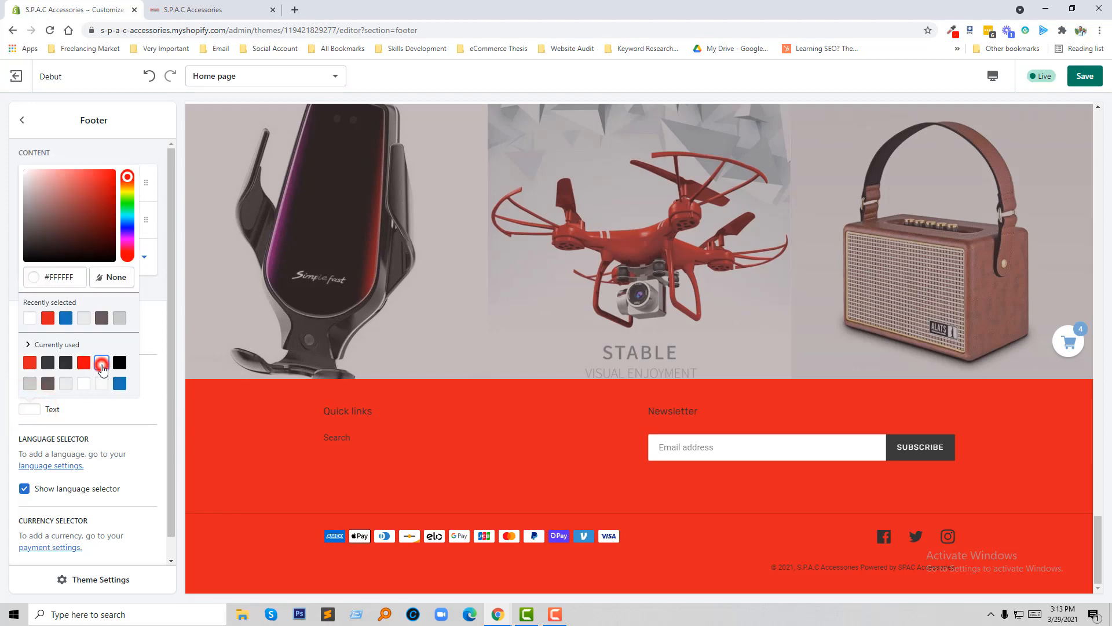
pyautogui.click(101, 363)
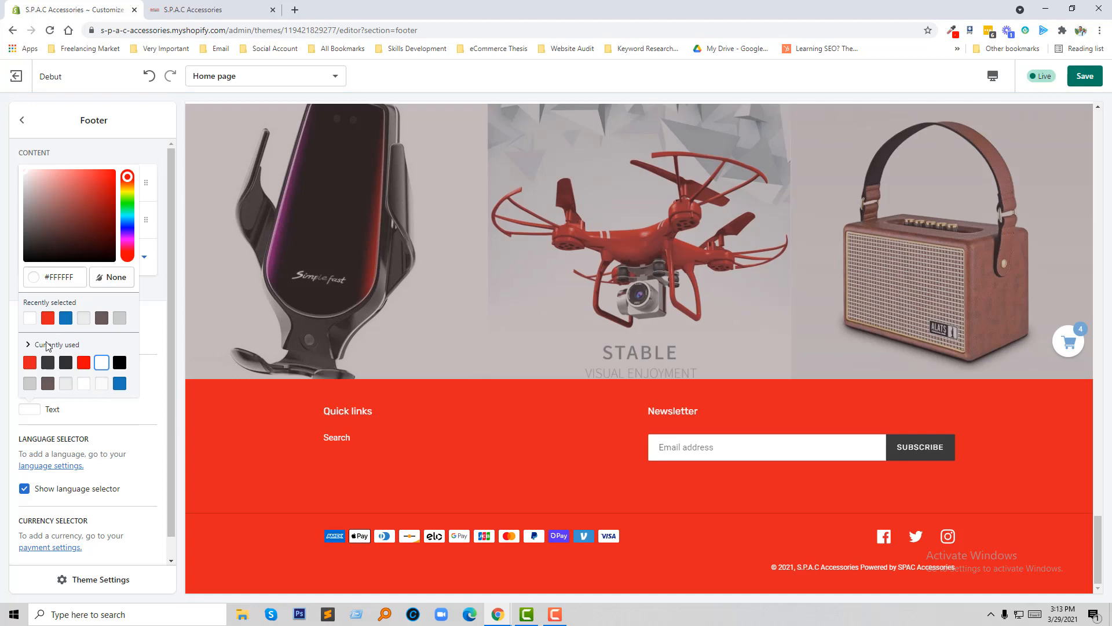
pyautogui.moveTo(136, 427)
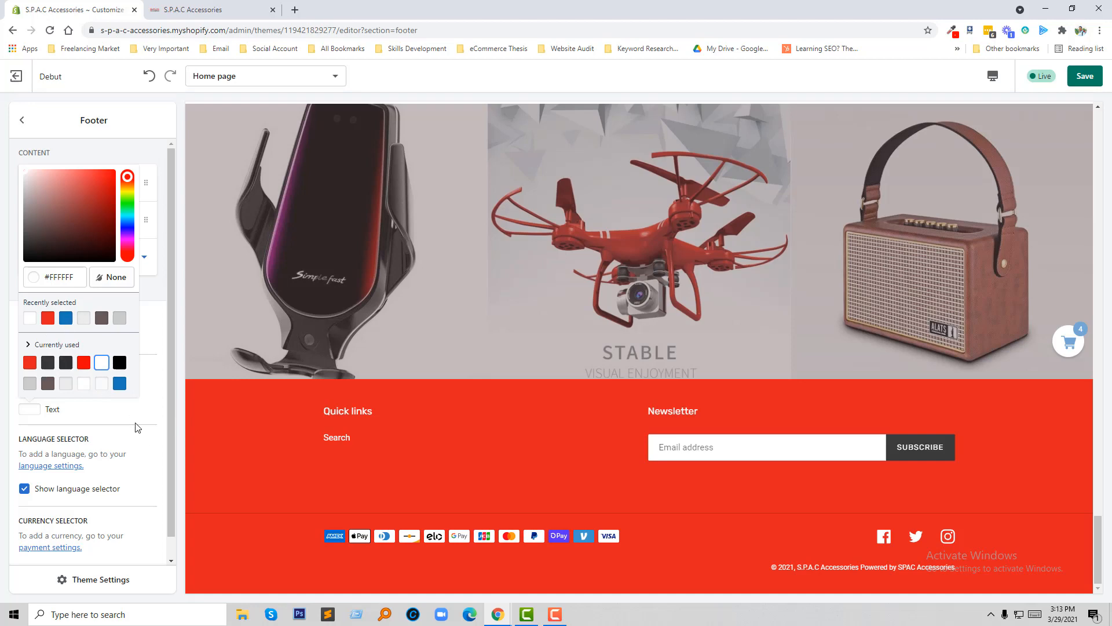
pyautogui.click(101, 363)
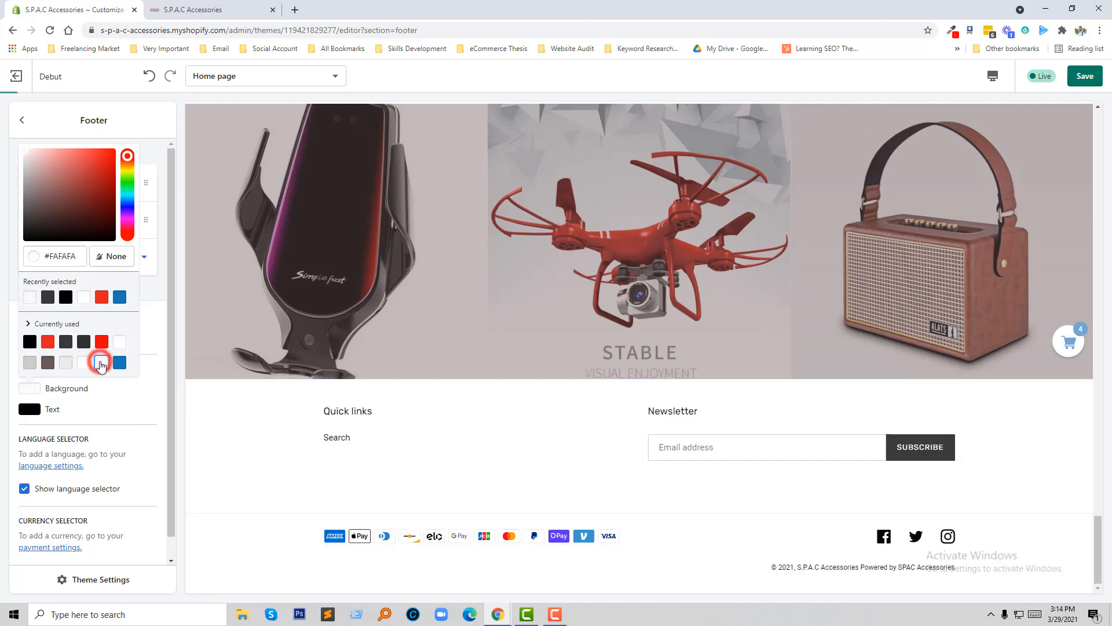
pyautogui.click(101, 362)
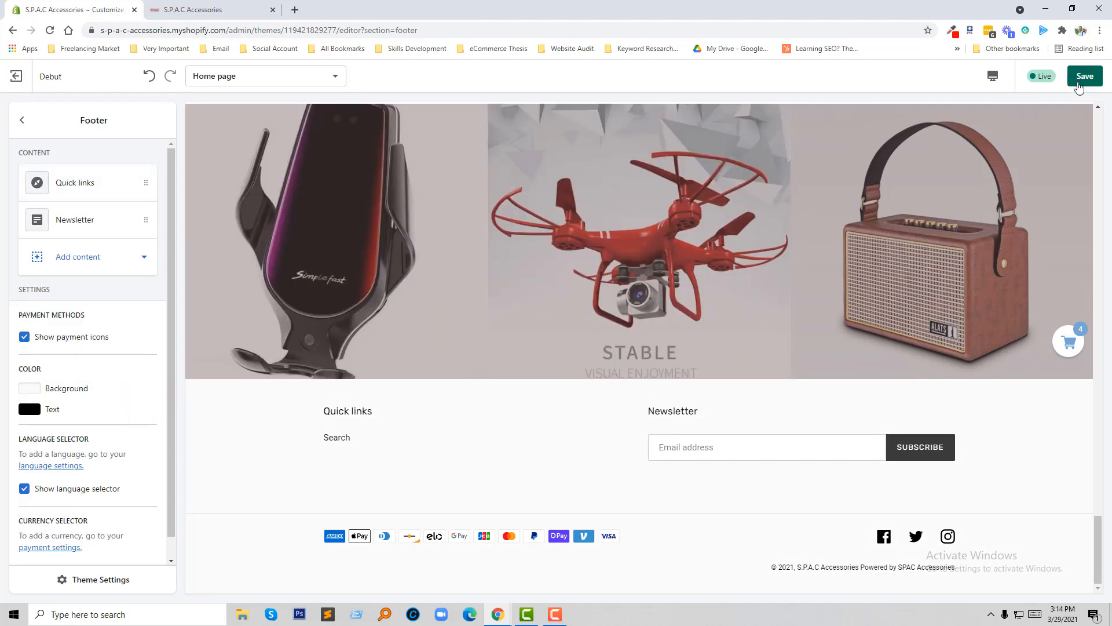
# Save the off-white footer with black text to the live Debut theme
pyautogui.click(1083, 76)
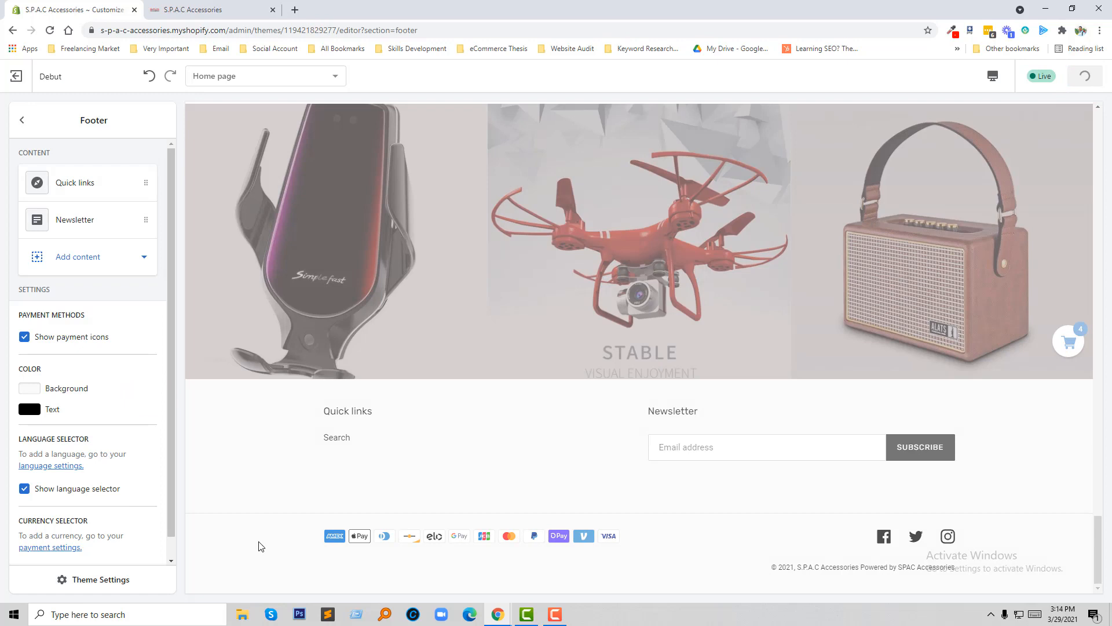
pyautogui.click(1084, 76)
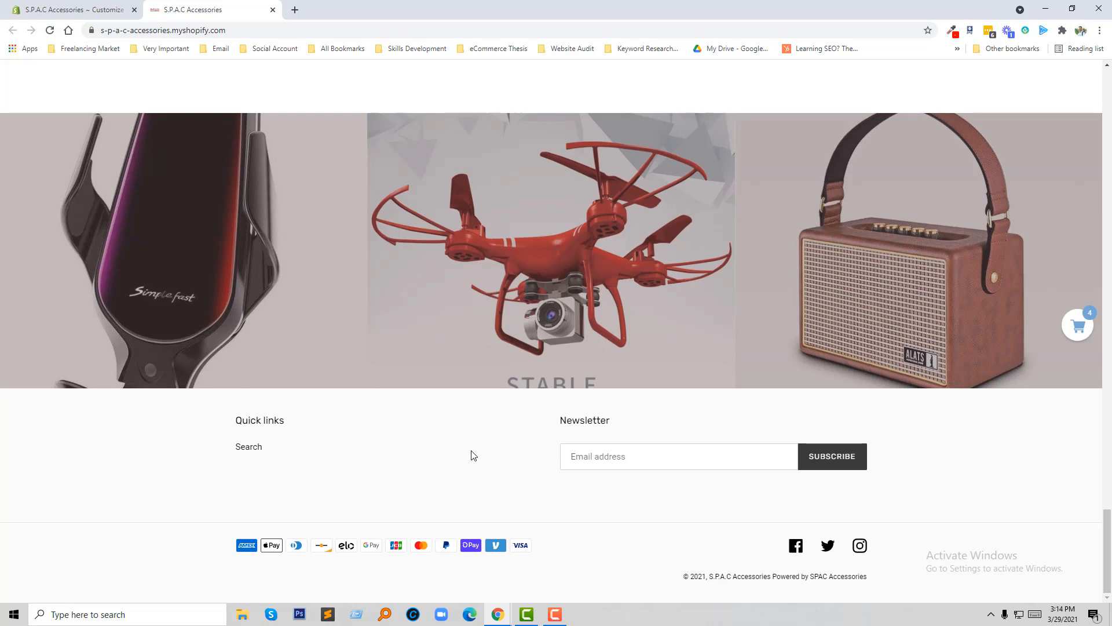
pyautogui.moveTo(477, 454)
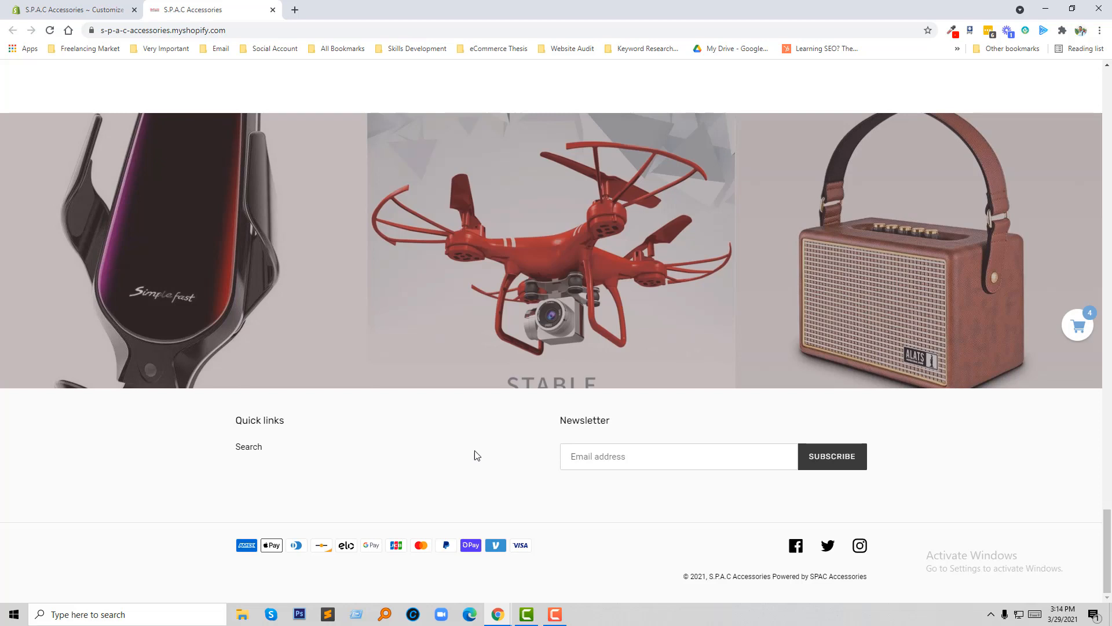